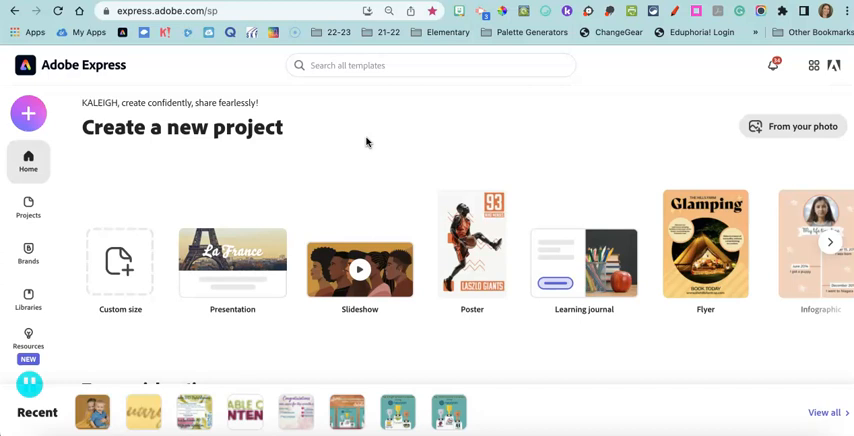
Scroll to 'Try a quick action' and show the Popular quick actions list.
scroll(down, 3)
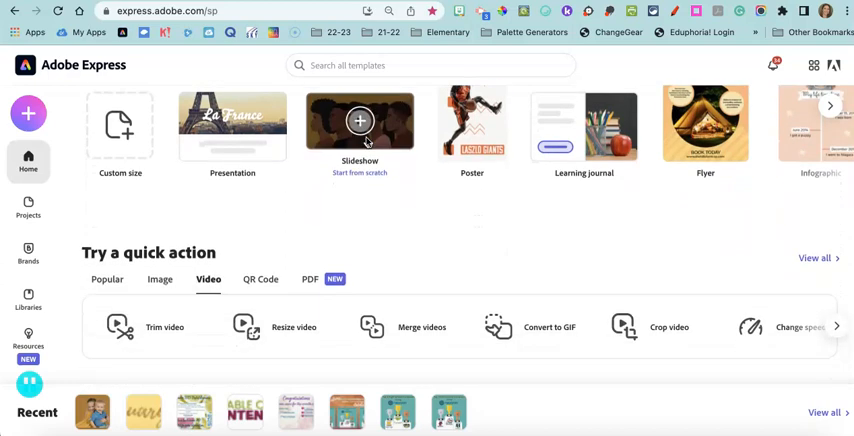
scroll(down, 3)
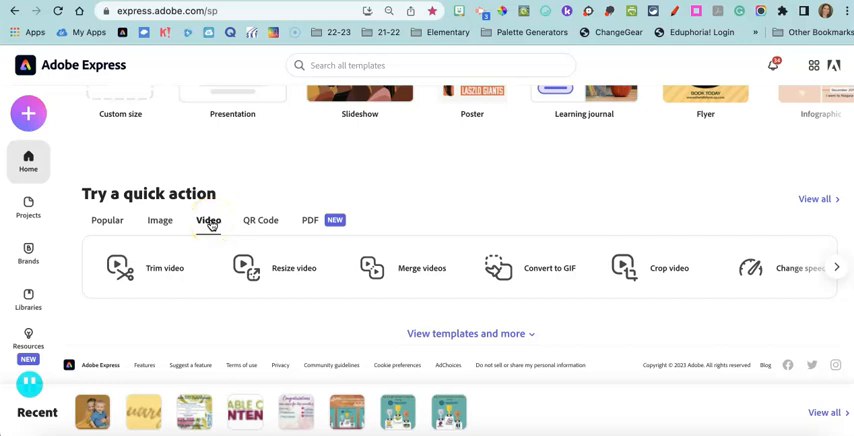
click(108, 220)
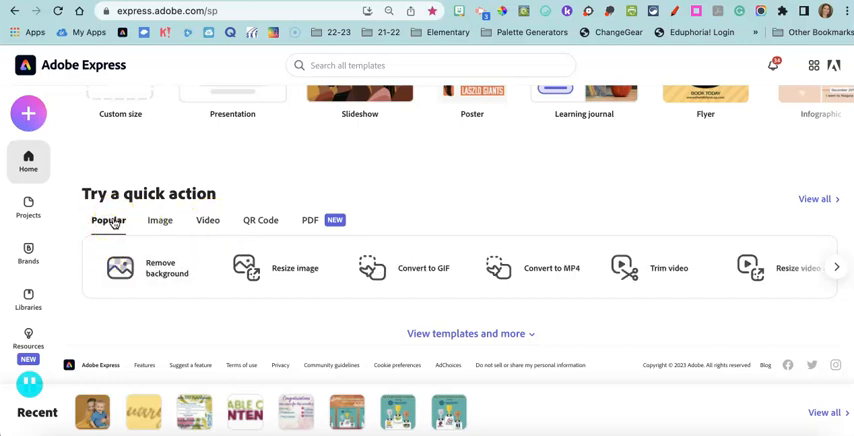
mouse_move(108, 220)
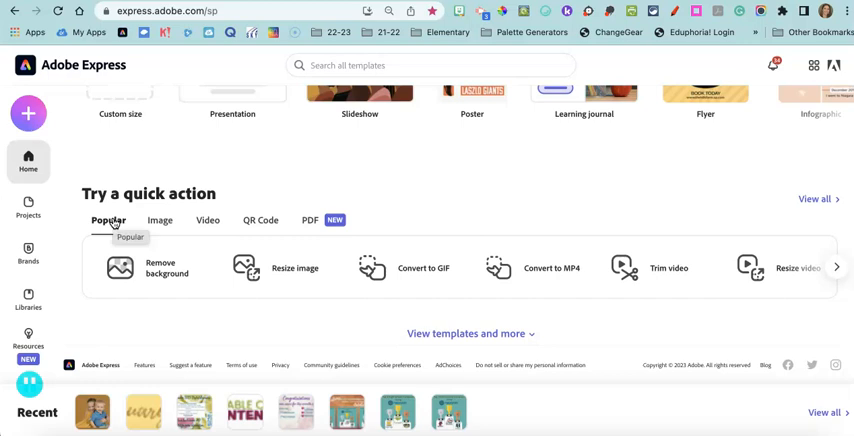
mouse_move(182, 198)
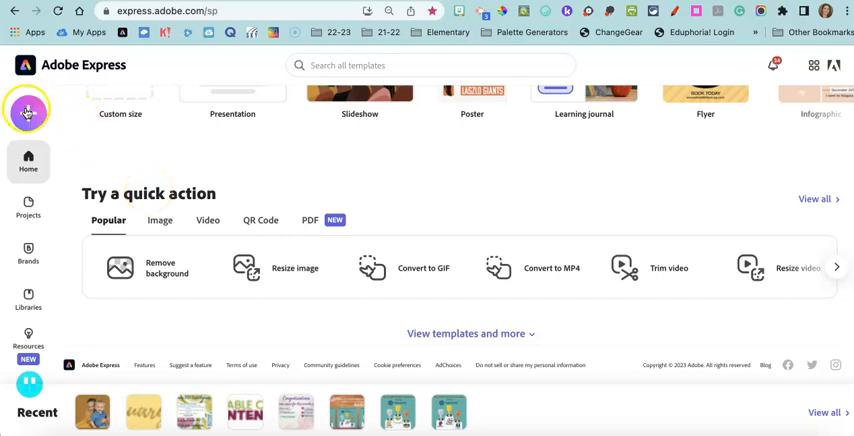
Start the Convert to MP4 quick action from the + creation menu.
click(28, 112)
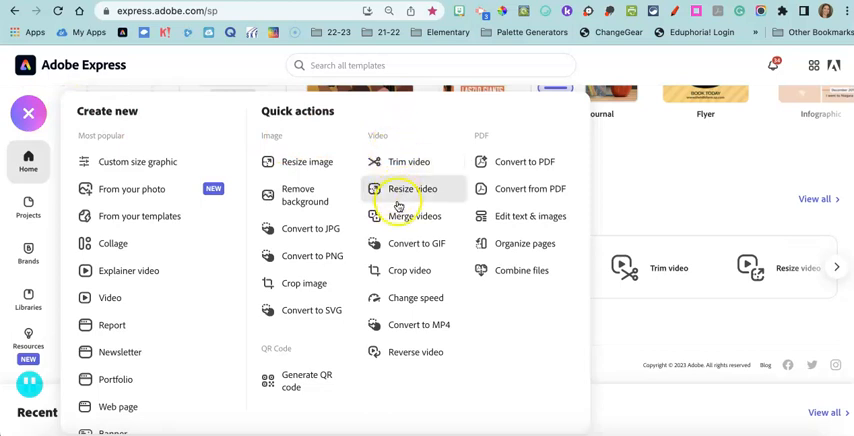
mouse_move(404, 324)
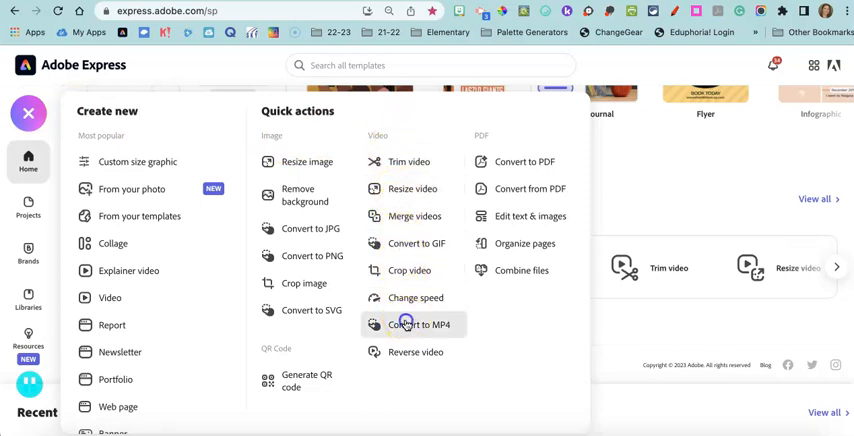
click(416, 324)
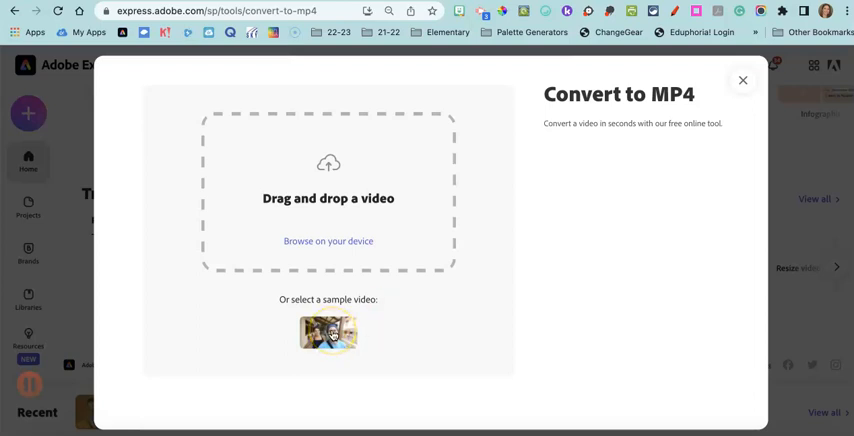
Load the sample video and download it, starting the MP4 conversion.
click(328, 332)
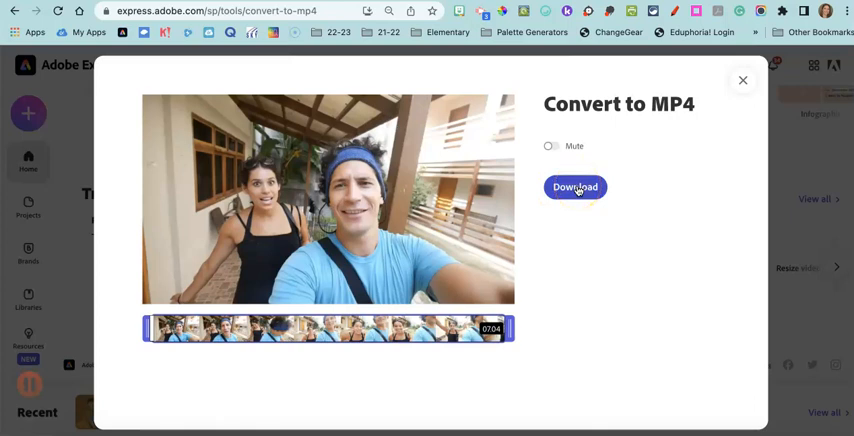
click(576, 188)
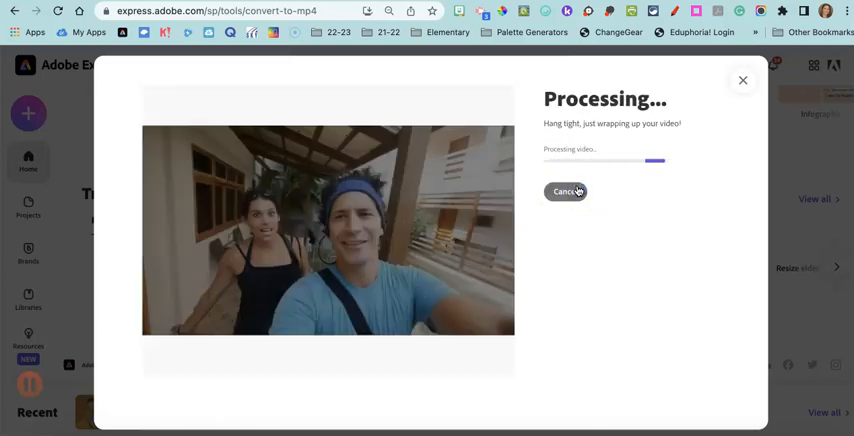